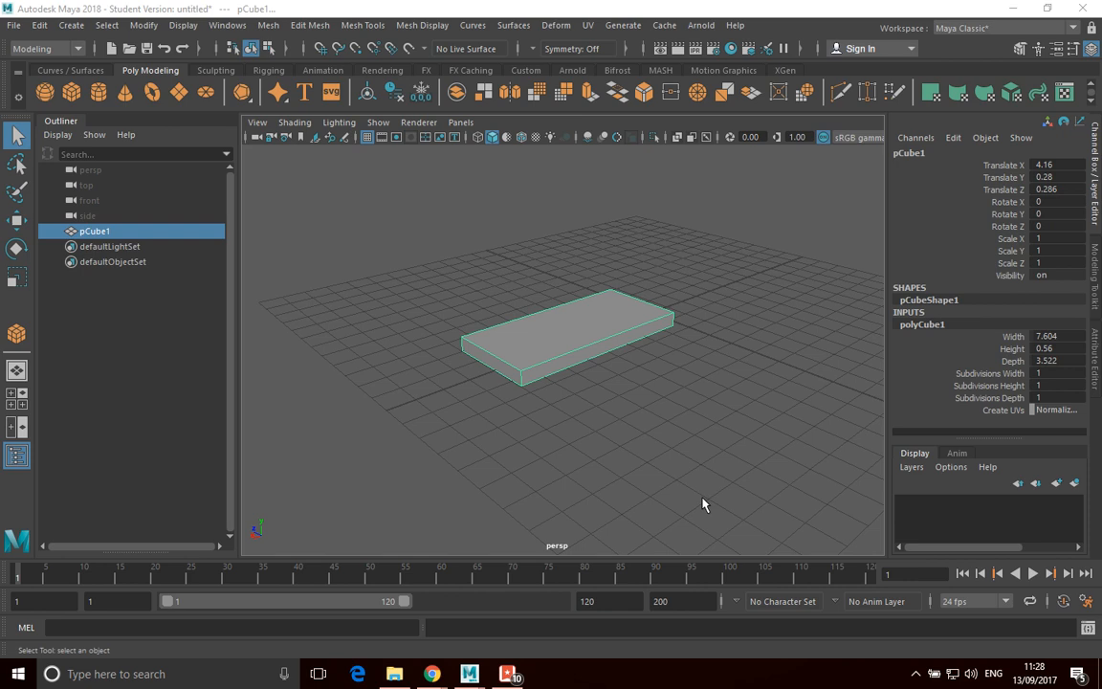
{"action": "mouse_move", "coordinate": [708, 497]}
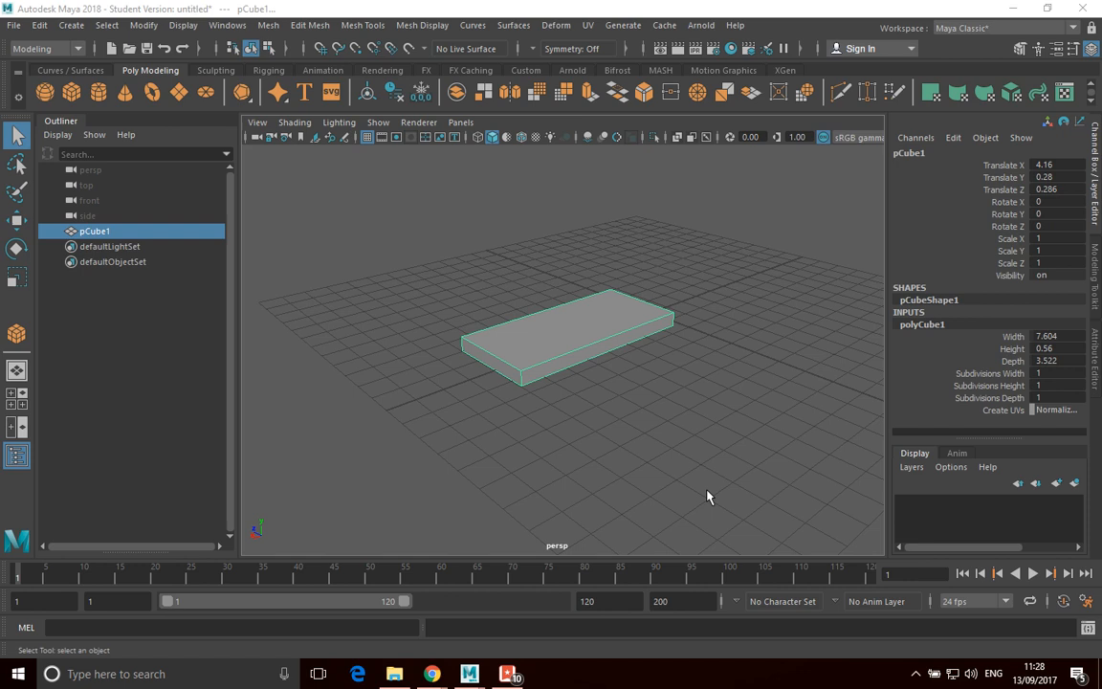
{"action": "mouse_move", "coordinate": [308, 262]}
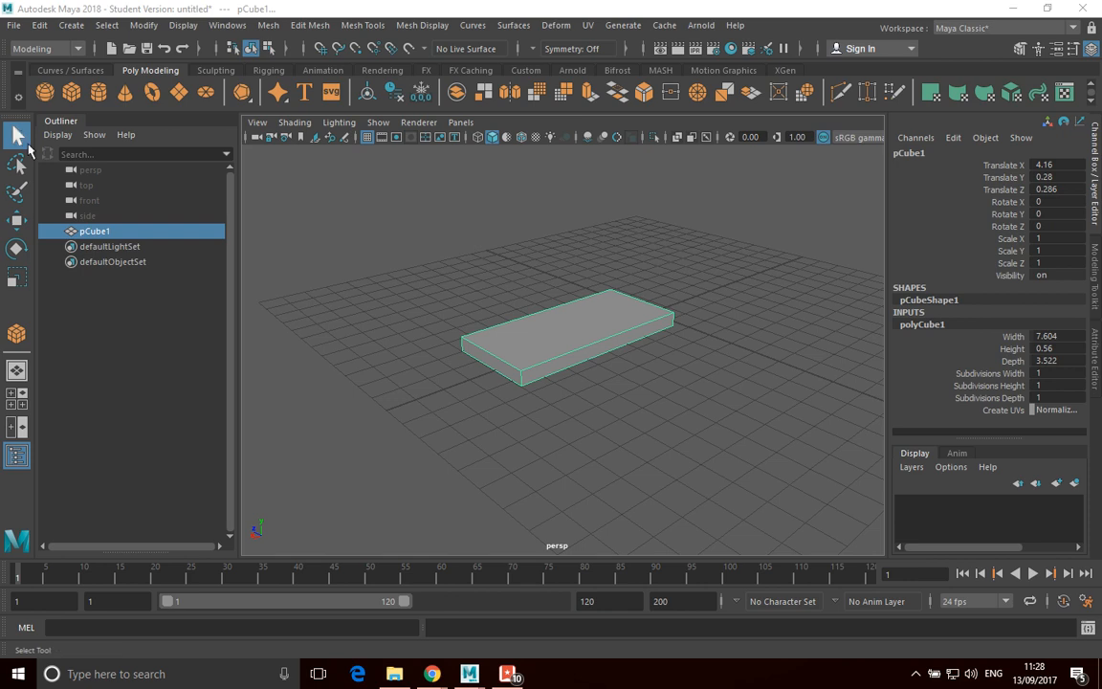
Select the thin box and bring up the Duplicate Special options from the Edit menu
{"action": "left_click", "coordinate": [15, 222]}
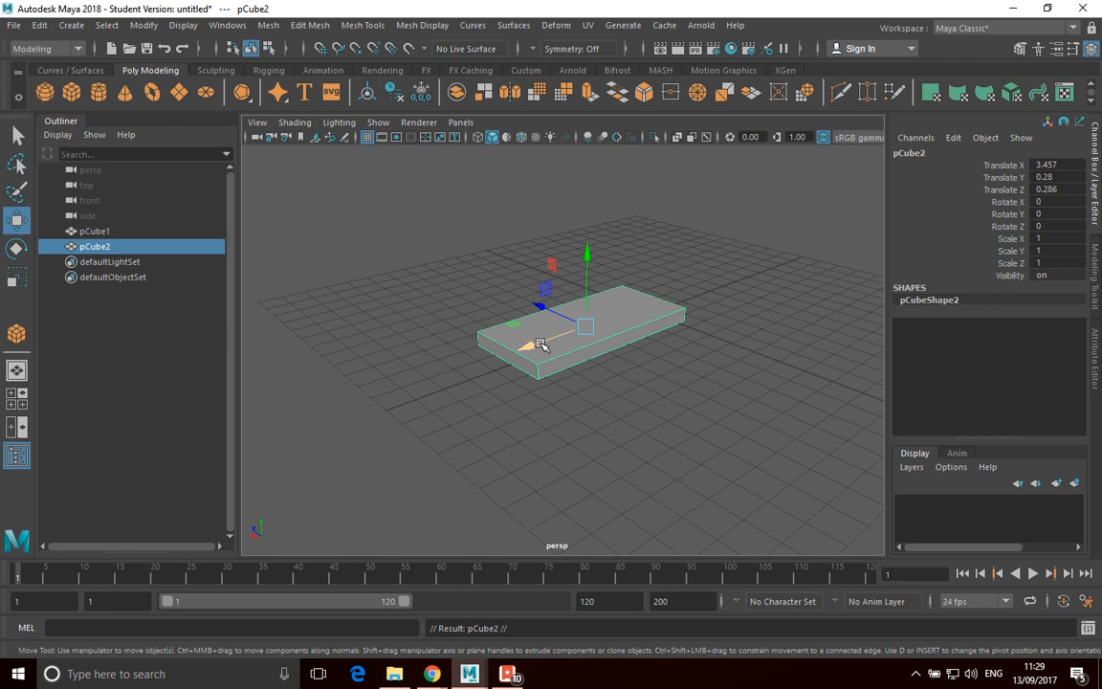
{"action": "left_click_drag", "start_coordinate": [540, 345], "coordinate": [712, 252]}
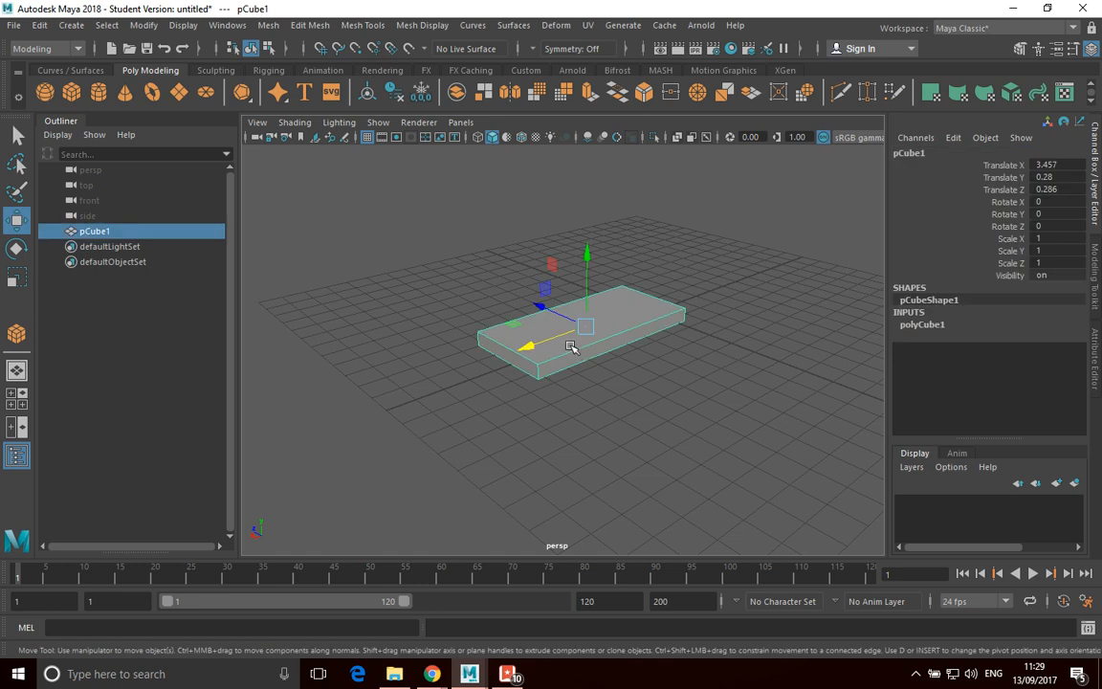
{"action": "left_click", "coordinate": [86, 24]}
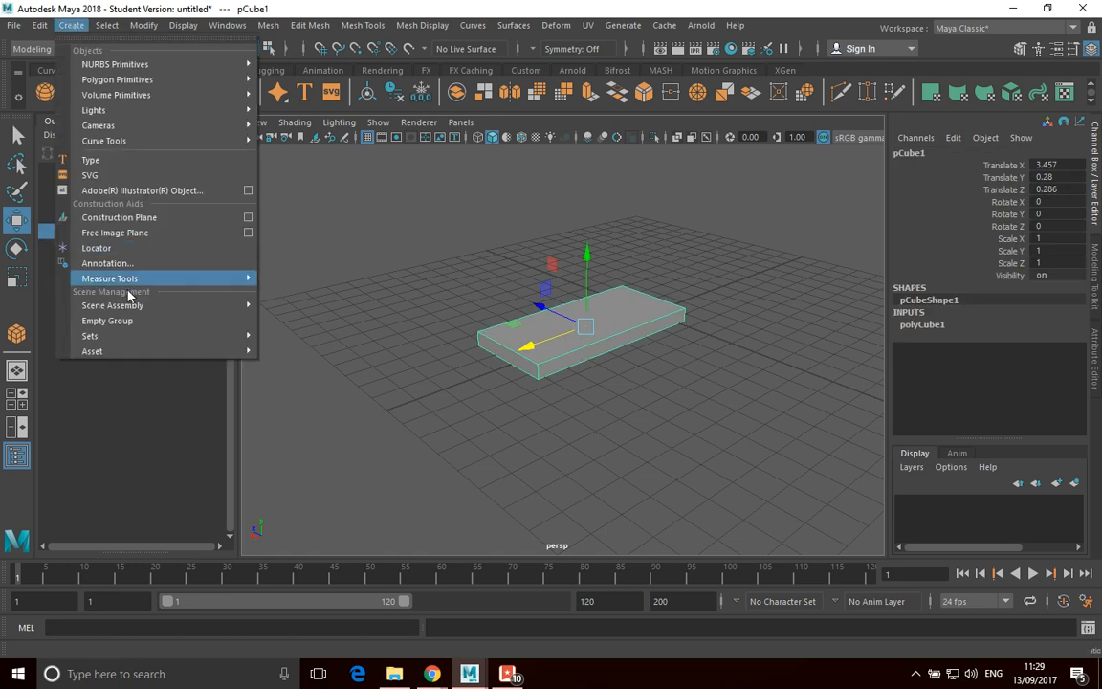
{"action": "left_click", "coordinate": [38, 25]}
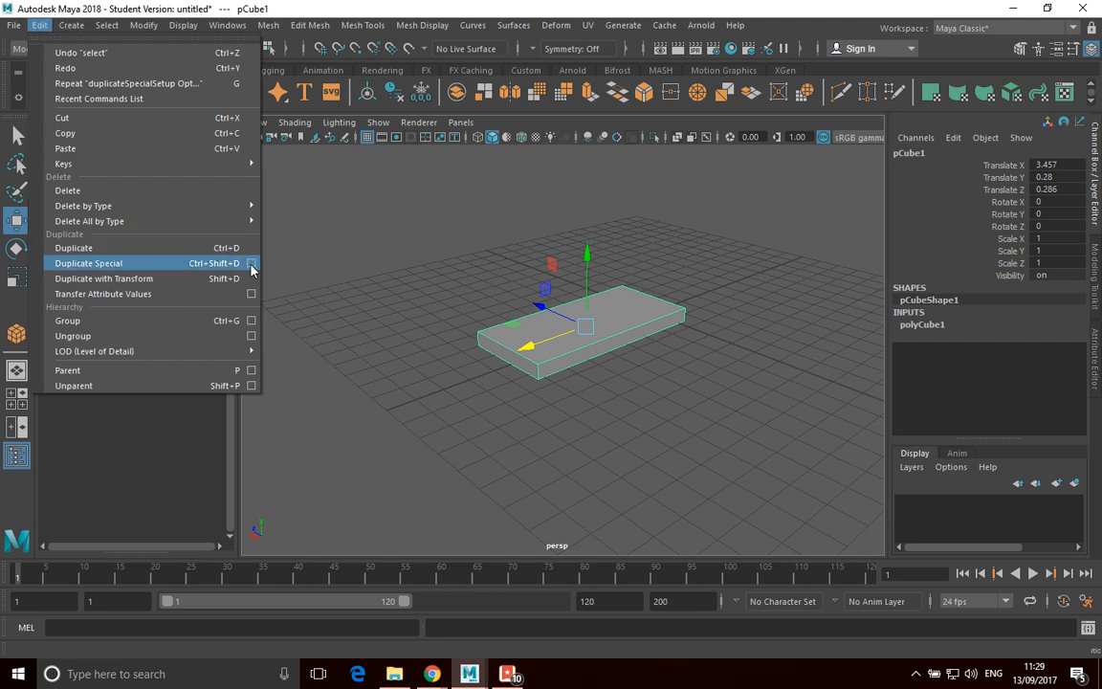
{"action": "left_click", "coordinate": [252, 264]}
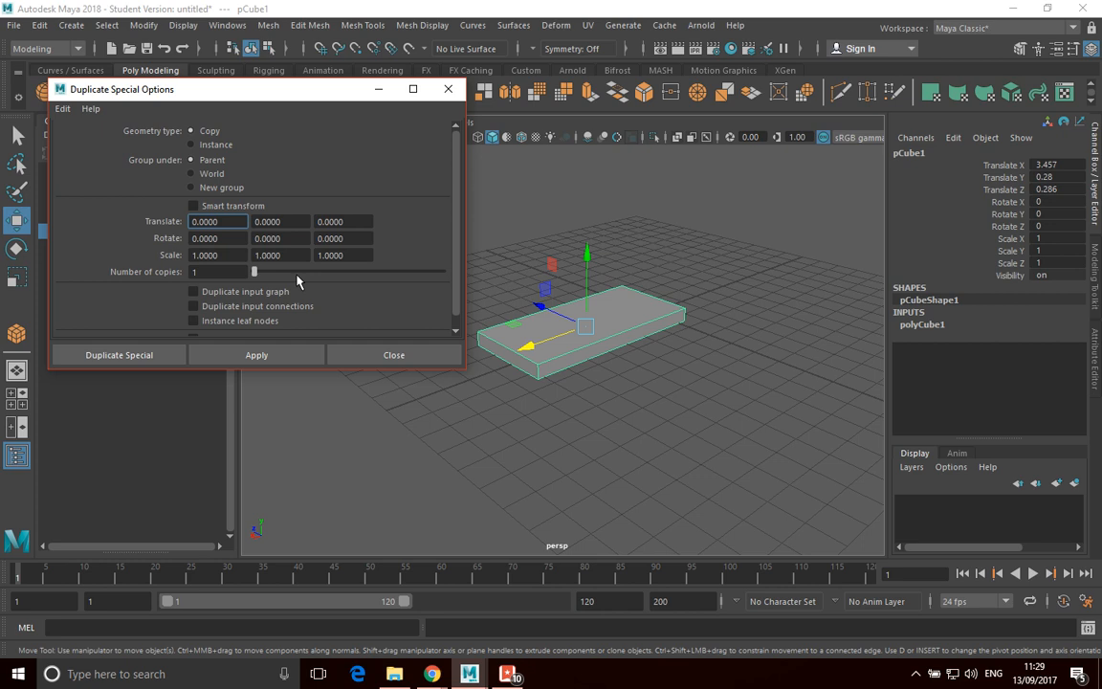
Raise the Number of copies slider to 13
{"action": "left_click_drag", "start_coordinate": [253, 272], "coordinate": [264, 272]}
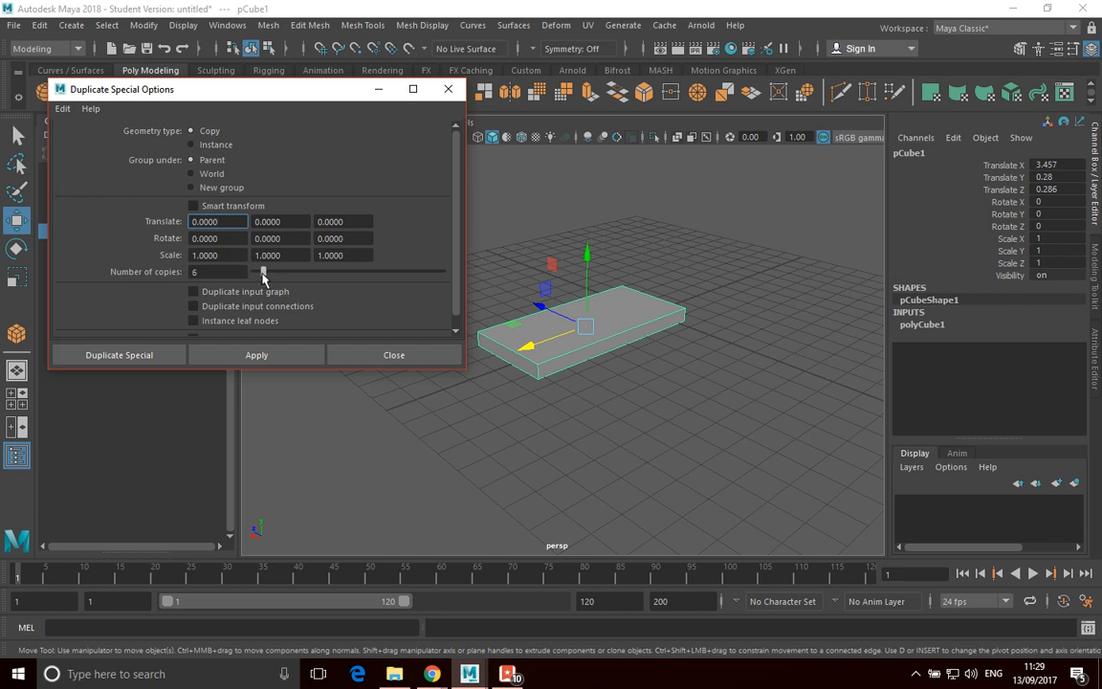
{"action": "left_click_drag", "start_coordinate": [263, 272], "coordinate": [278, 272]}
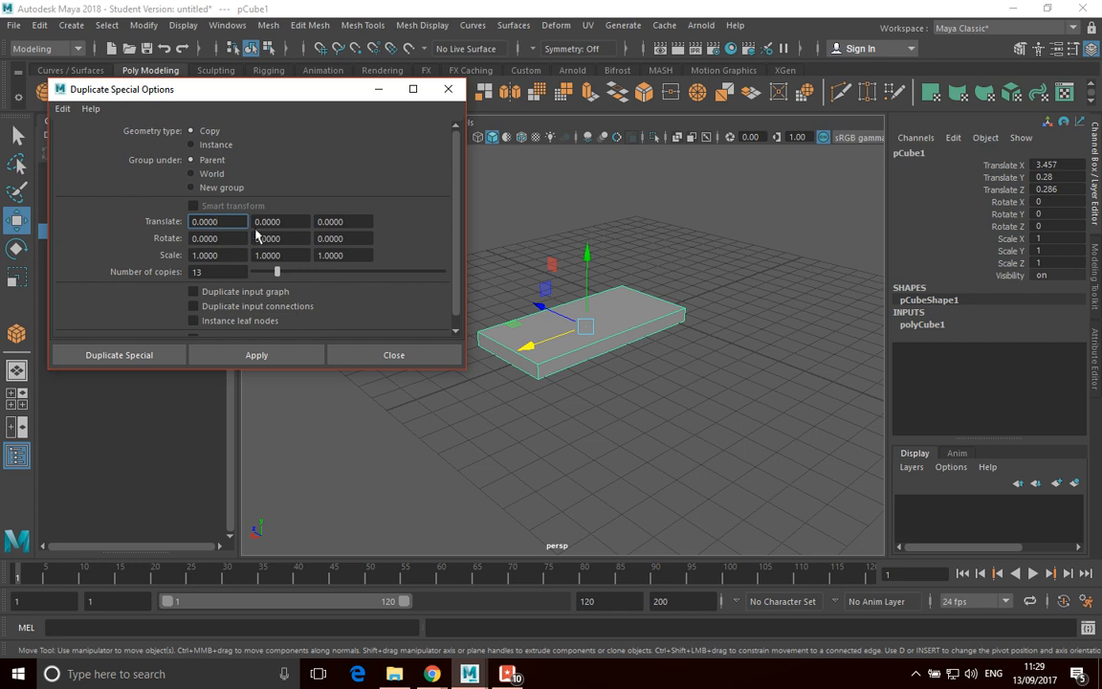
Set Translate Y to 2 and apply, stacking 13 copies upward as pCube2–pCube14
{"action": "left_click", "coordinate": [279, 221]}
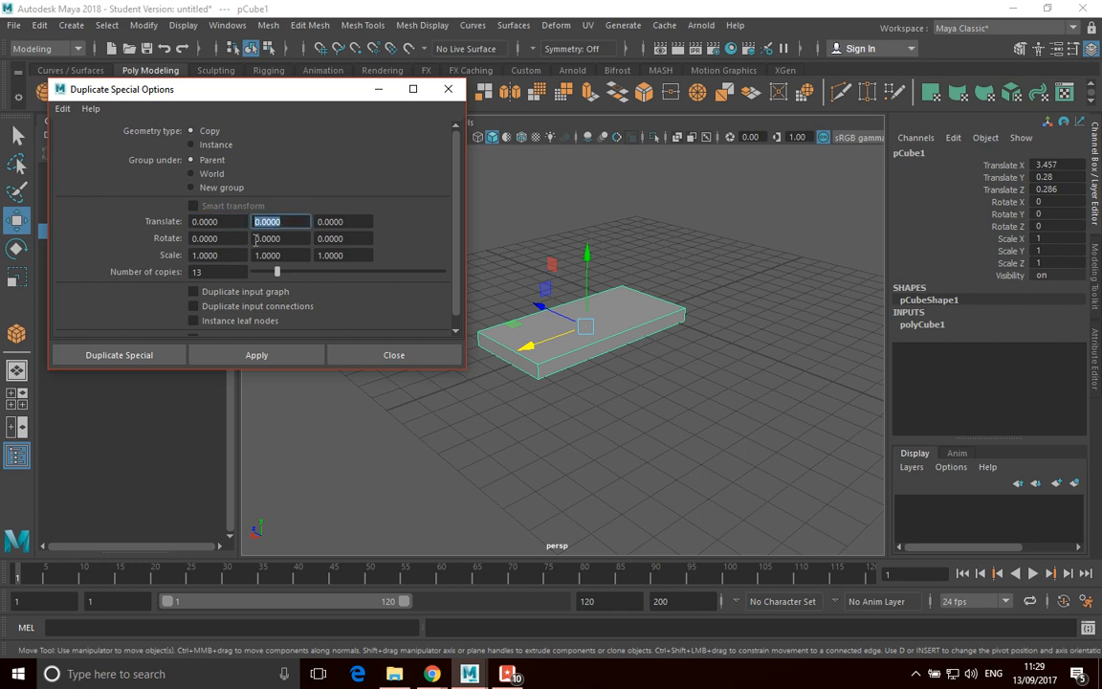
{"action": "type", "text": "2"}
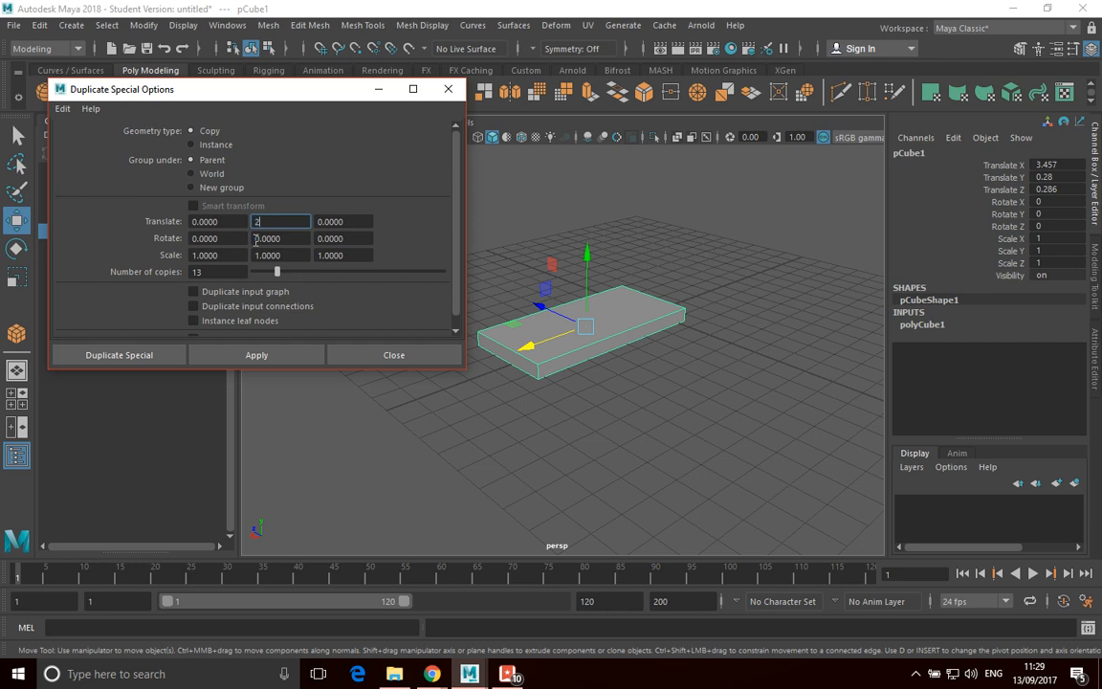
{"action": "type", "text": "0"}
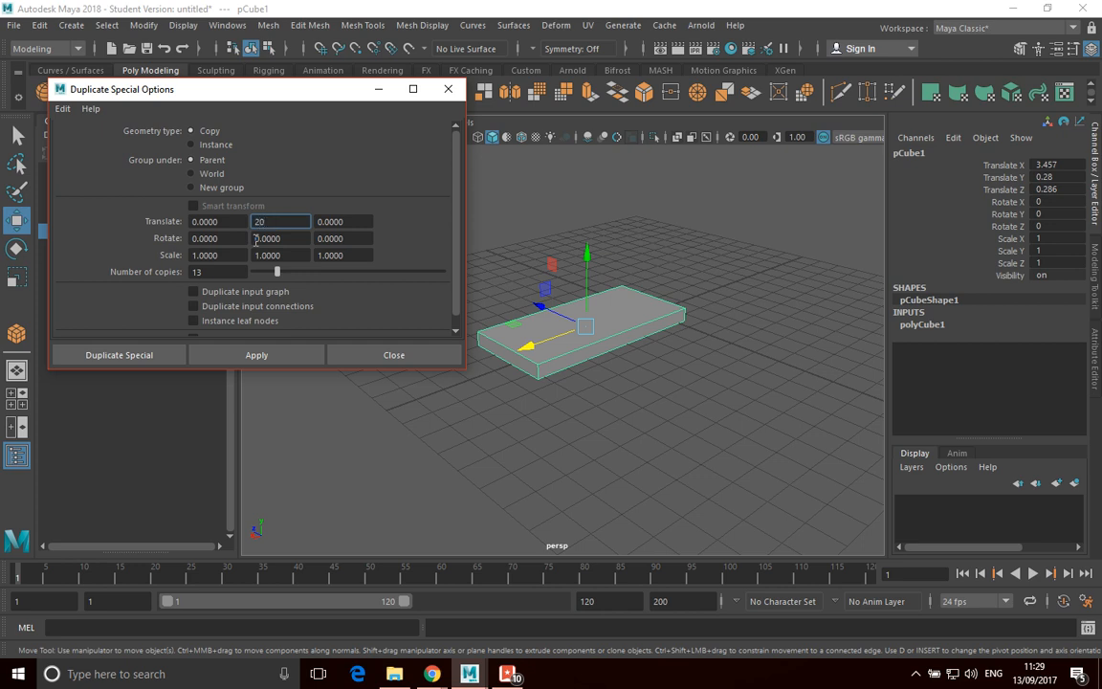
{"action": "type", "text": "2.0000"}
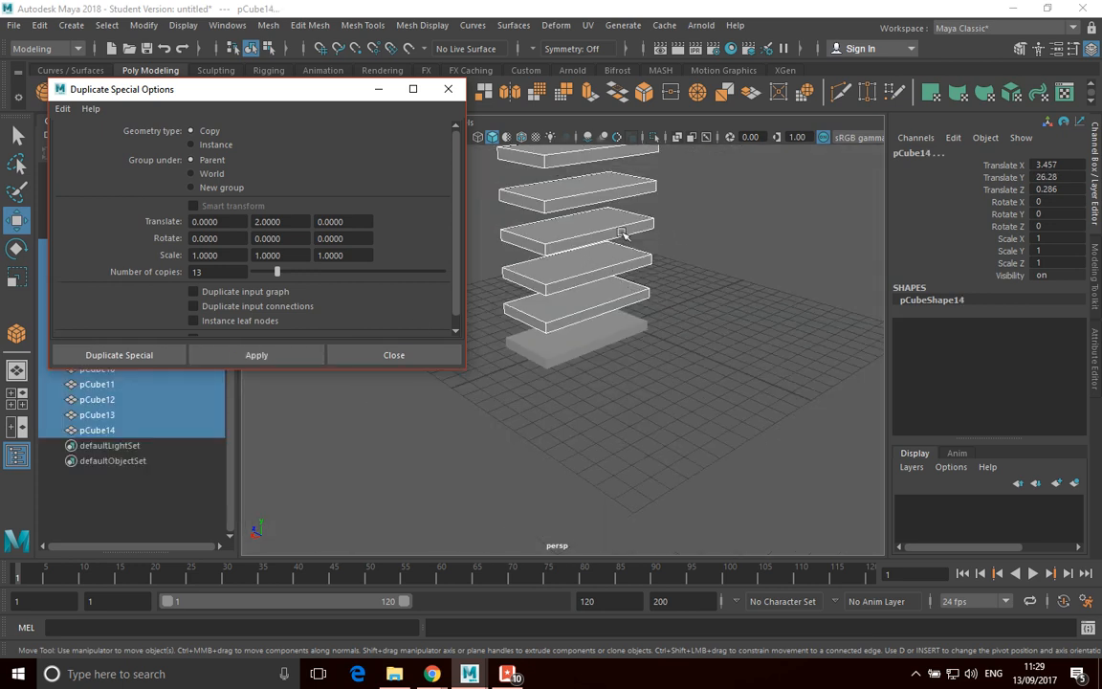
{"action": "left_click", "coordinate": [256, 354]}
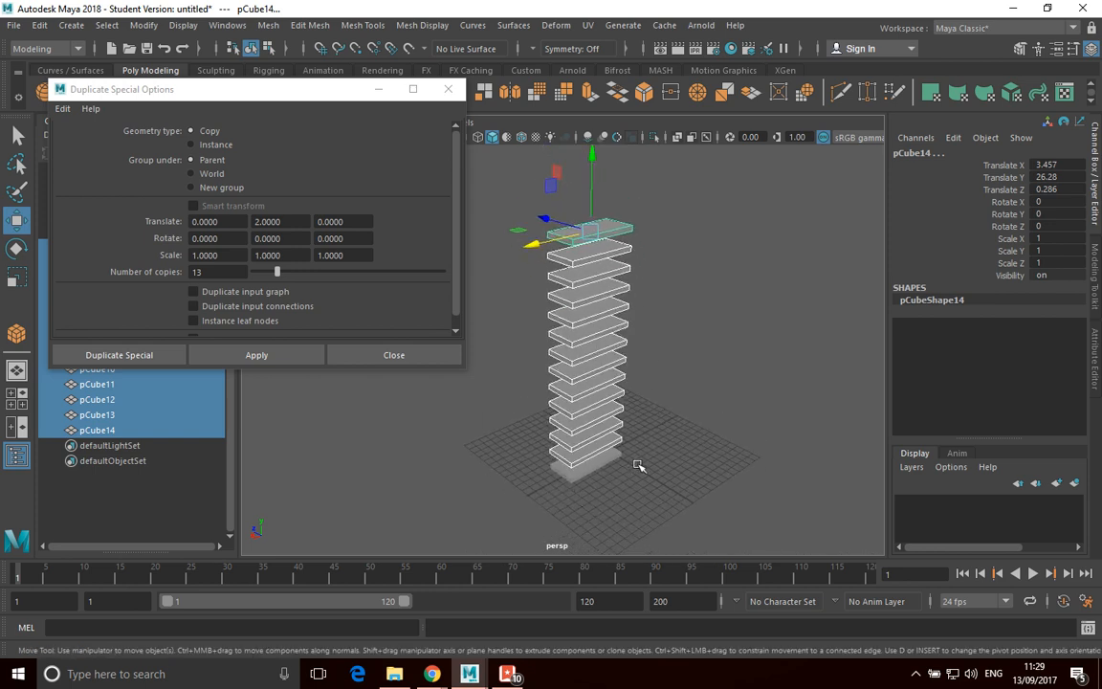
{"action": "mouse_move", "coordinate": [539, 505]}
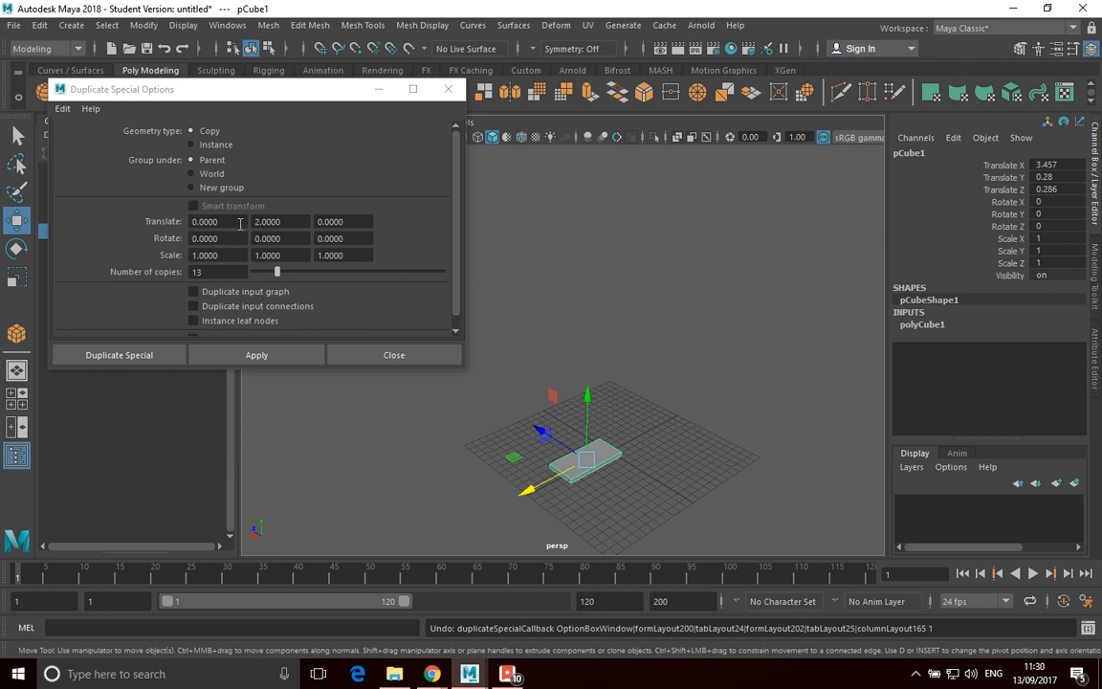
{"action": "mouse_move", "coordinate": [294, 222]}
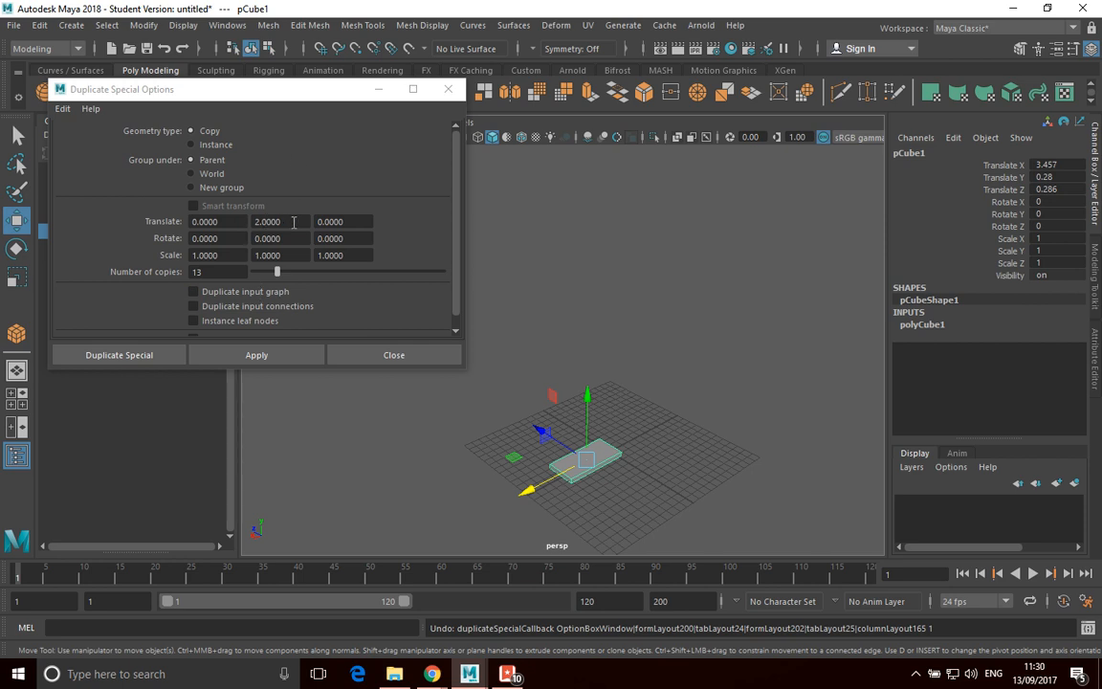
{"action": "mouse_move", "coordinate": [312, 222]}
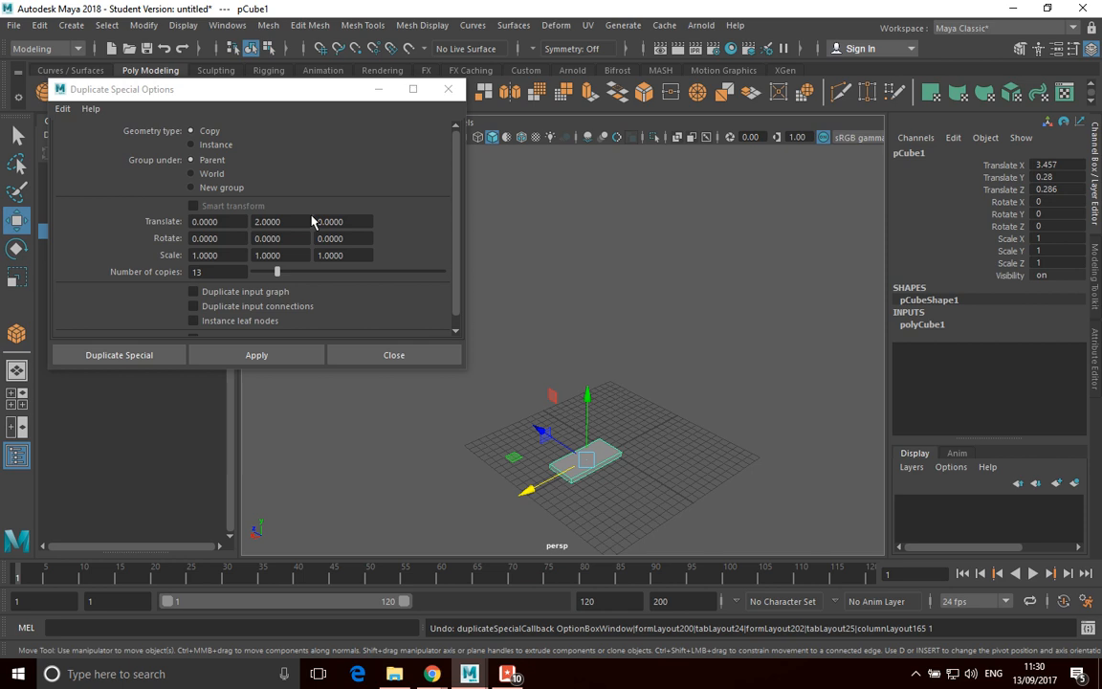
Undo the straight stack and give the duplicate options a Translate Z offset of -2
{"action": "left_click", "coordinate": [342, 222]}
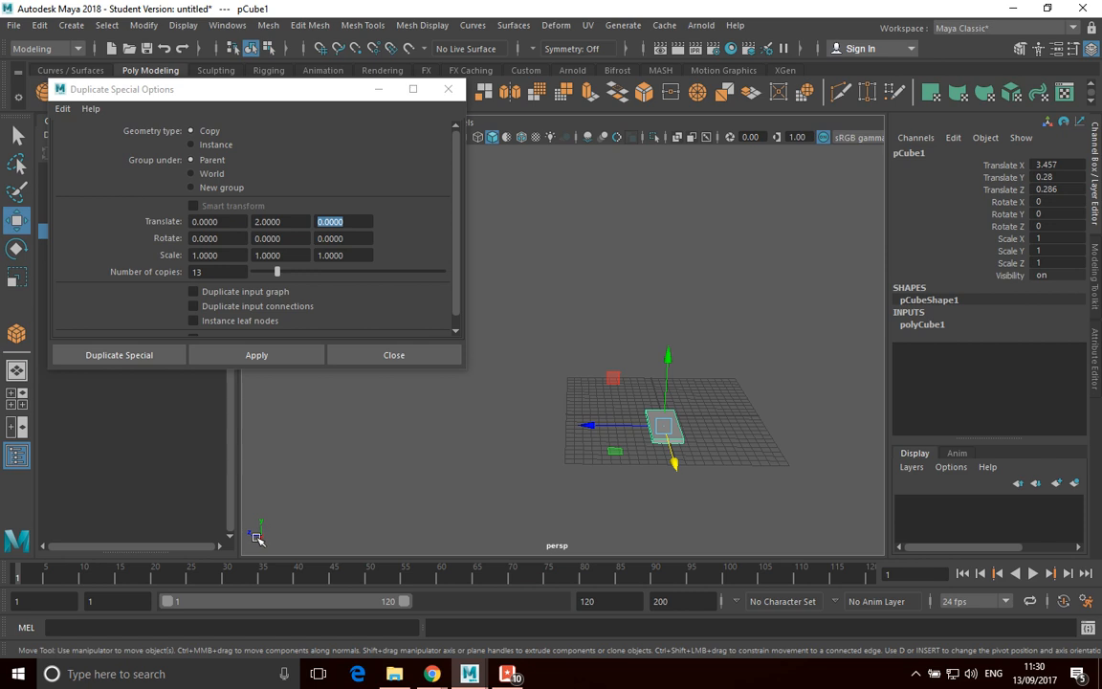
{"action": "mouse_move", "coordinate": [115, 524]}
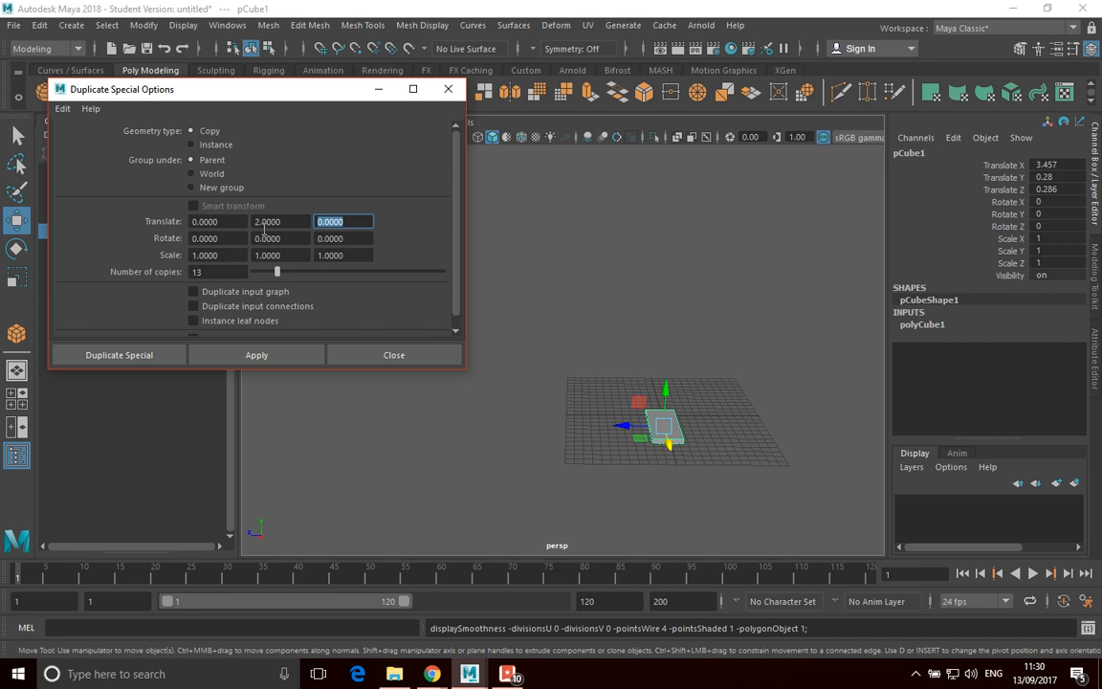
{"action": "type", "text": "-2"}
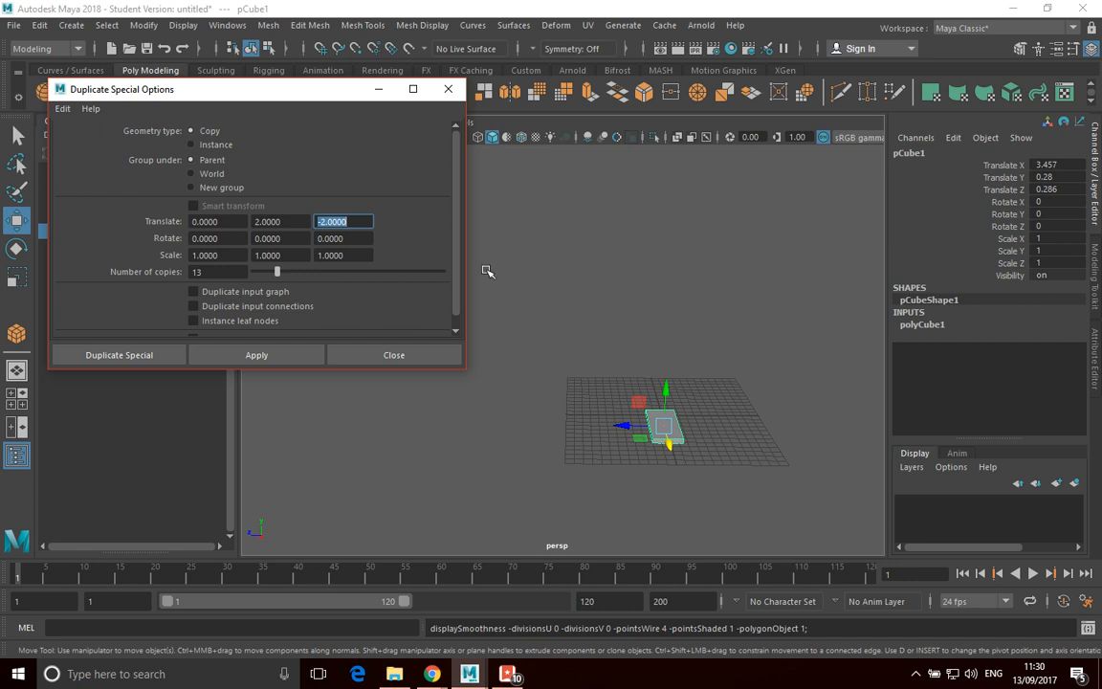
{"action": "left_click", "coordinate": [118, 354]}
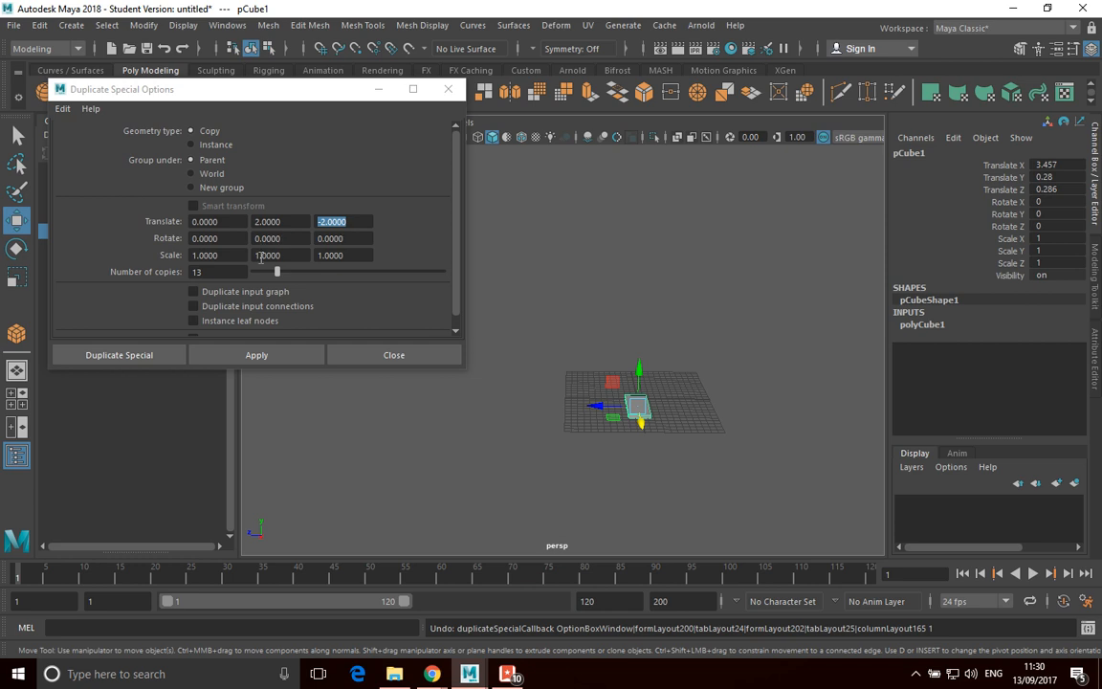
Set Rotate Y to 20 and apply, producing the 13-step spiral staircase
{"action": "left_click", "coordinate": [280, 237]}
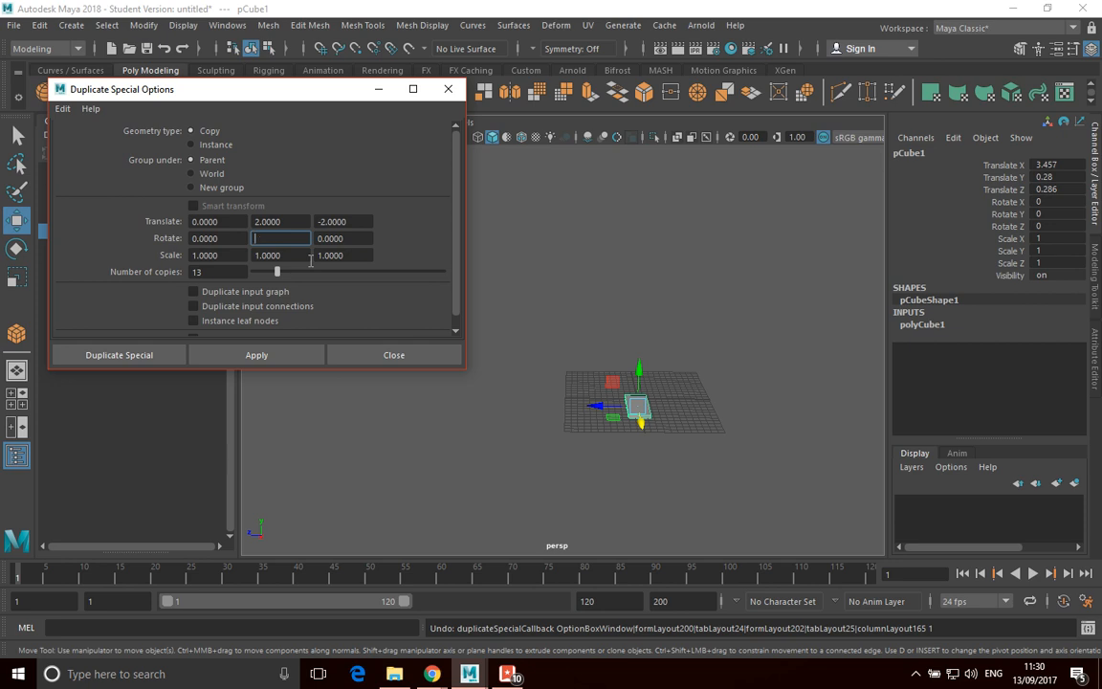
{"action": "type", "text": "20.0000"}
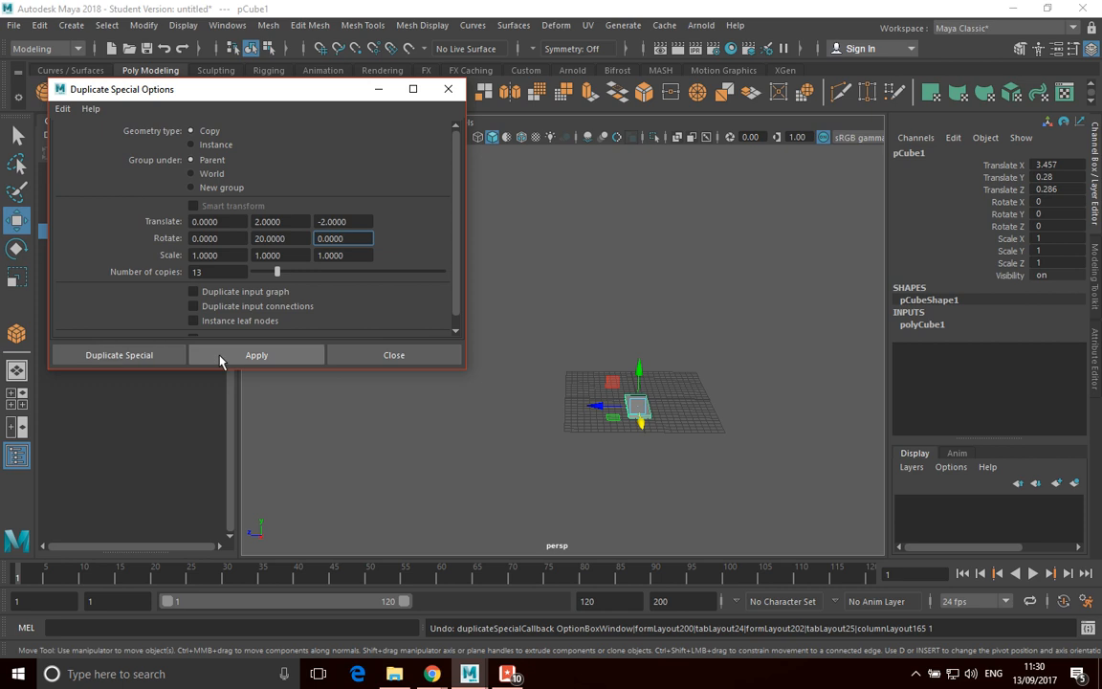
{"action": "left_click", "coordinate": [257, 354]}
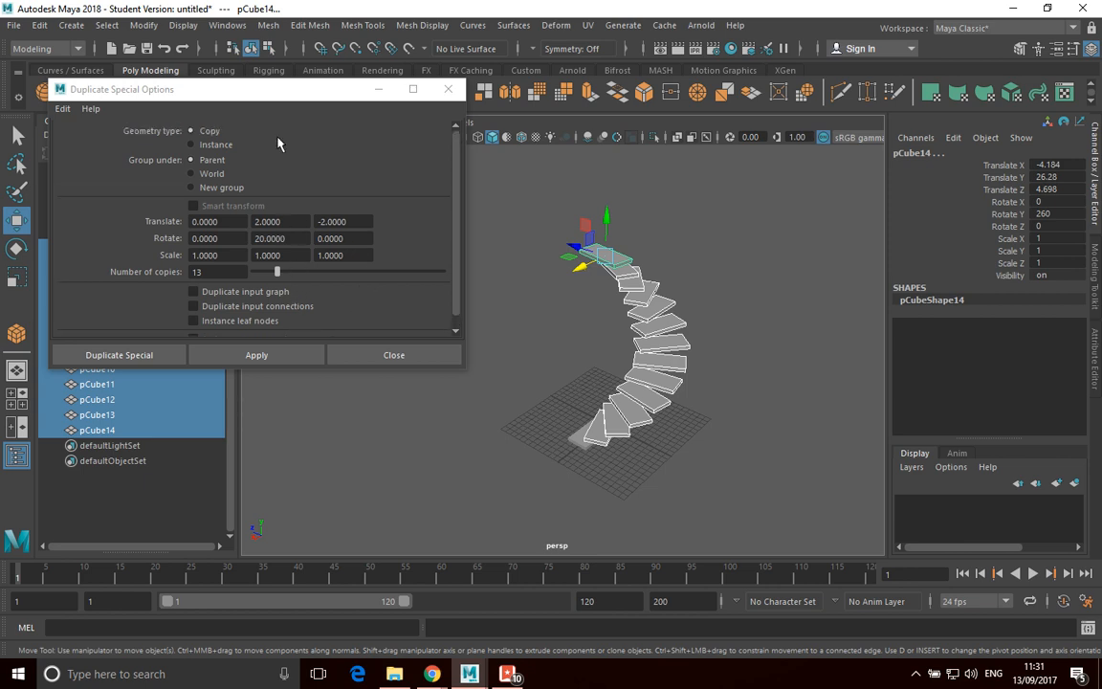
{"action": "mouse_move", "coordinate": [308, 276]}
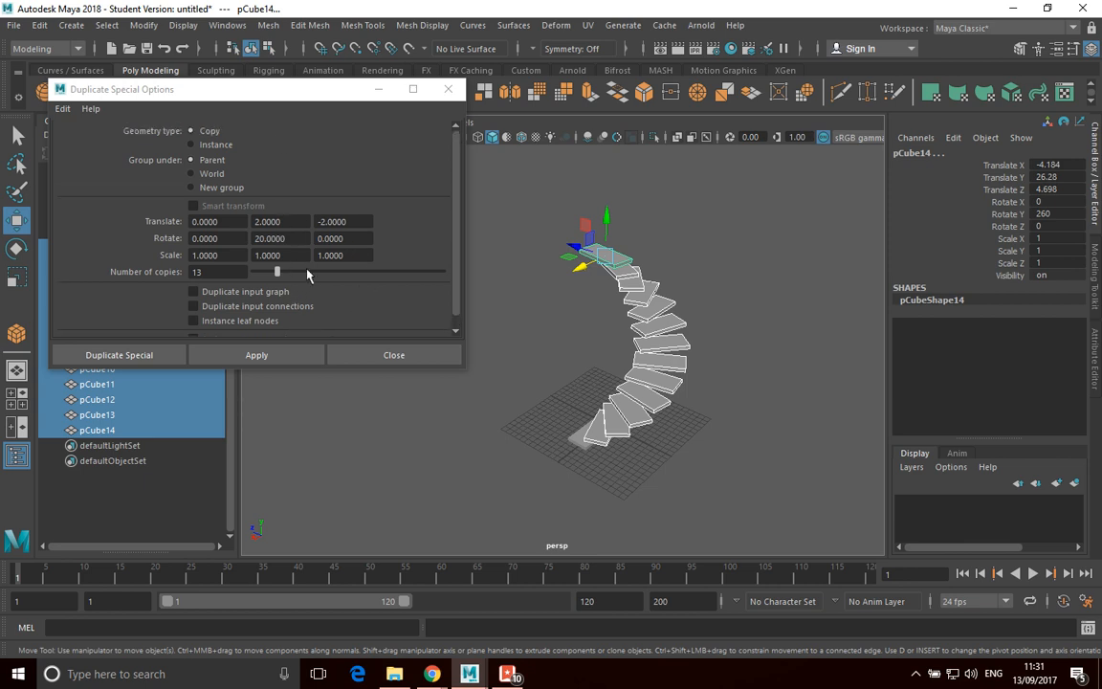